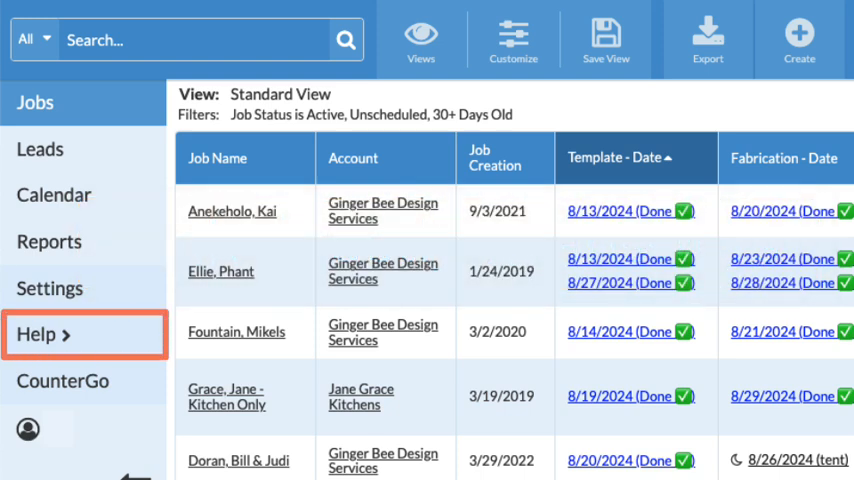
# - Reach the Systemize Knowledge Base through the sidebar Help section's Articles & Videos entry
pyautogui.click(46, 334)
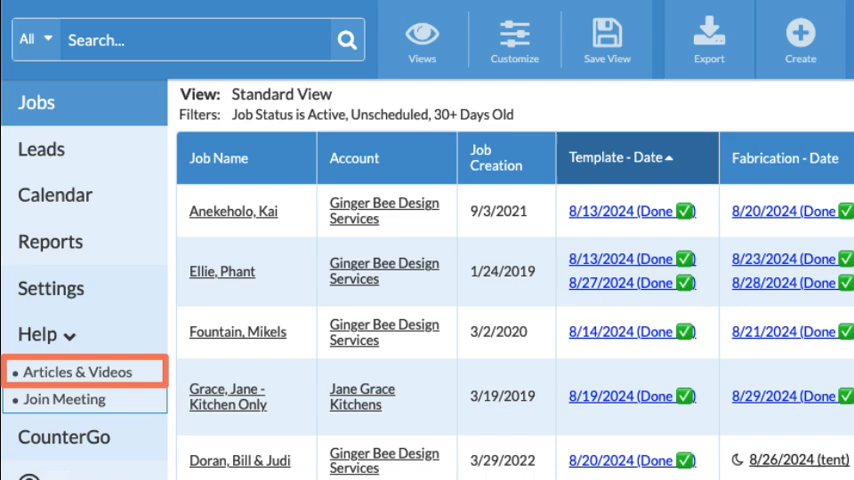
pyautogui.click(76, 372)
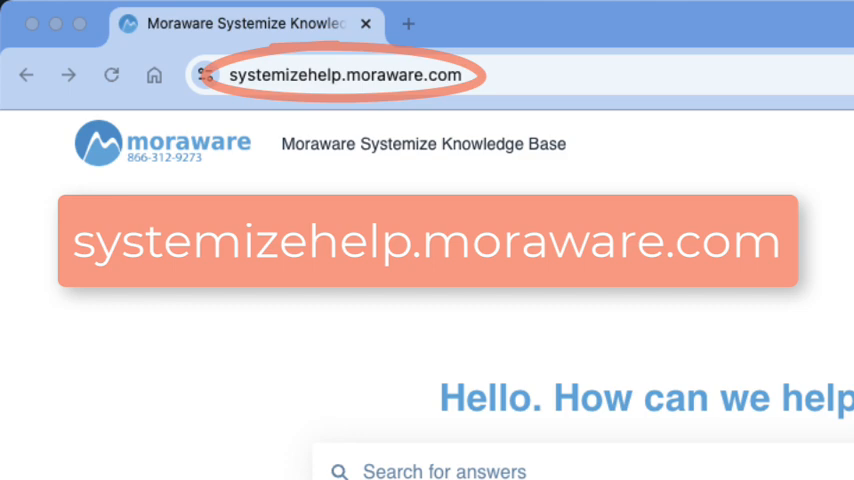
# - Browse the Systemize Help page, focus the Search for answers bar, and bring up the Contact us form
pyautogui.scroll(-3)
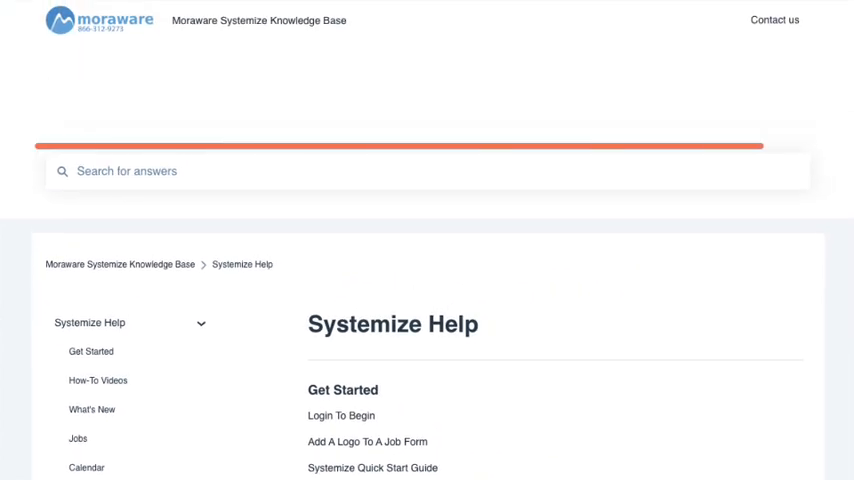
pyautogui.click(428, 172)
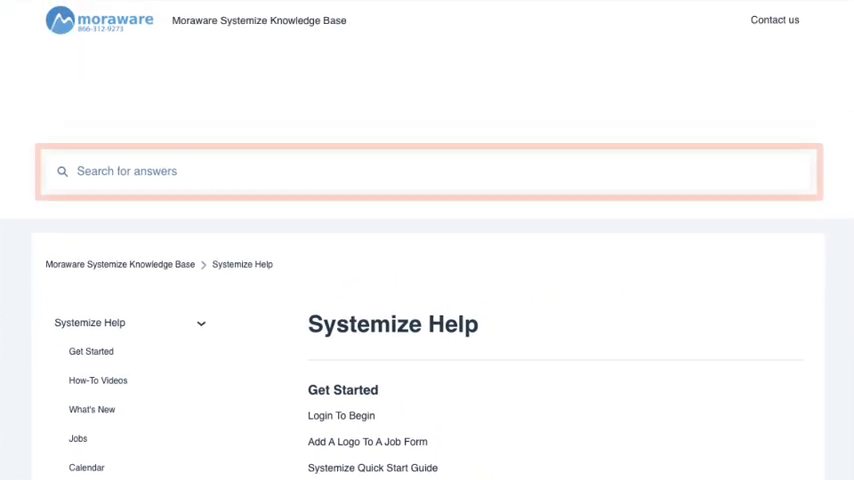
pyautogui.click(776, 20)
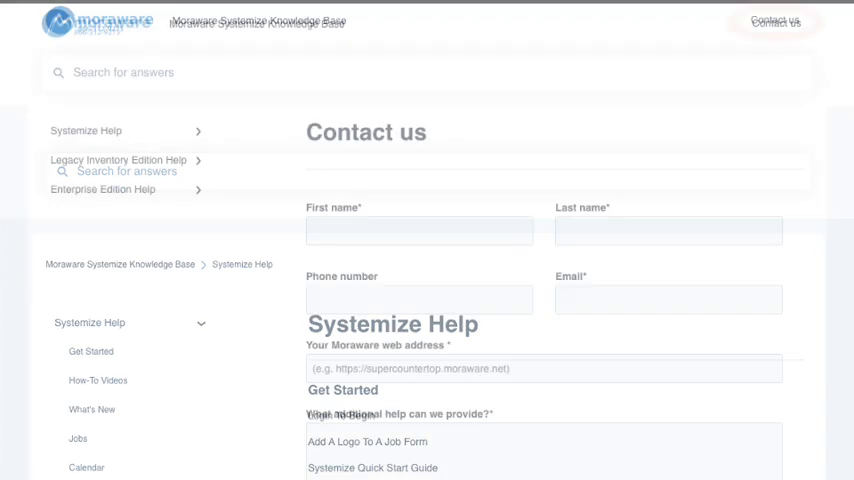